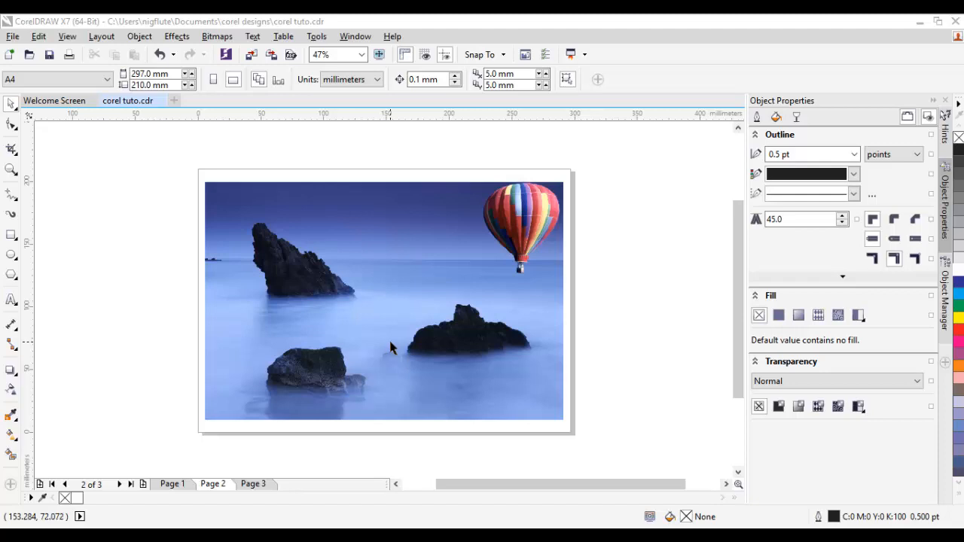
pyautogui.moveTo(399, 349)
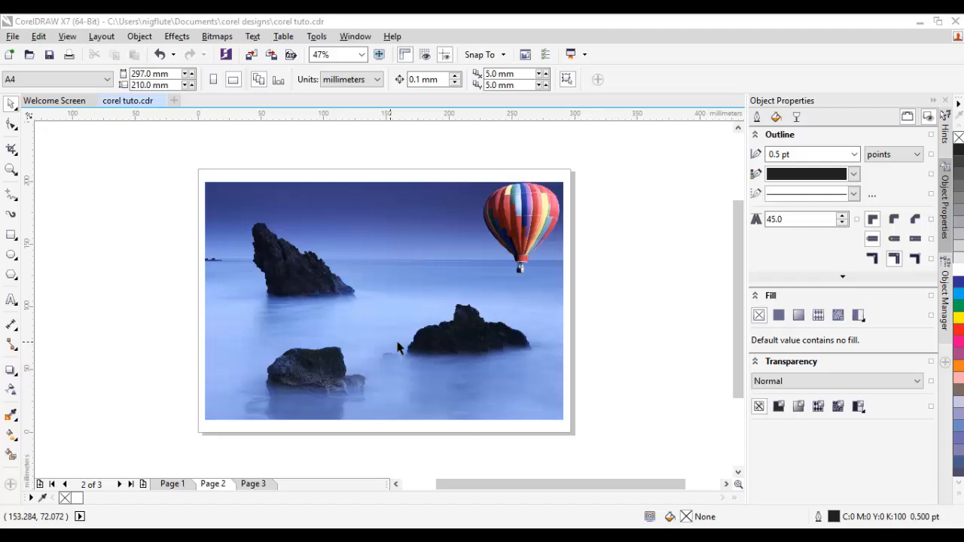
pyautogui.moveTo(428, 345)
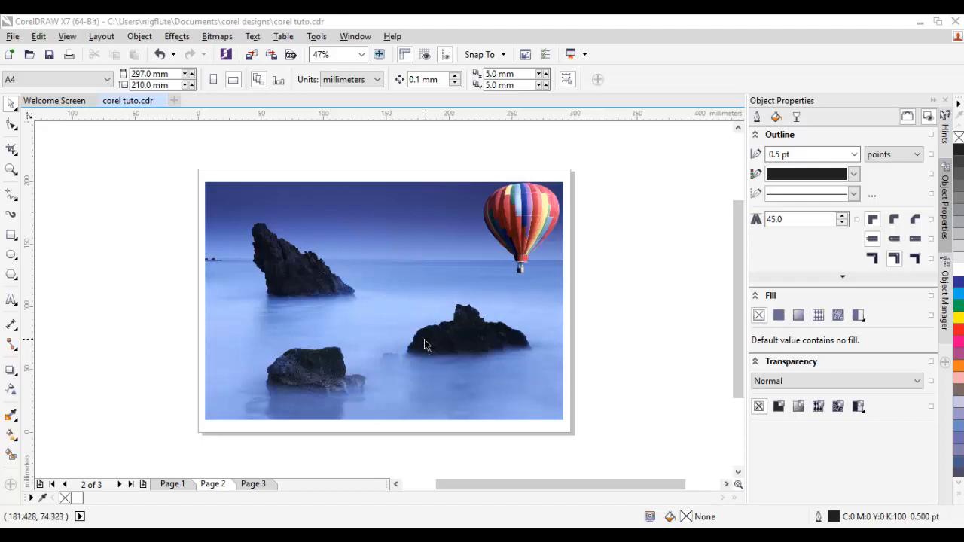
pyautogui.moveTo(425, 343)
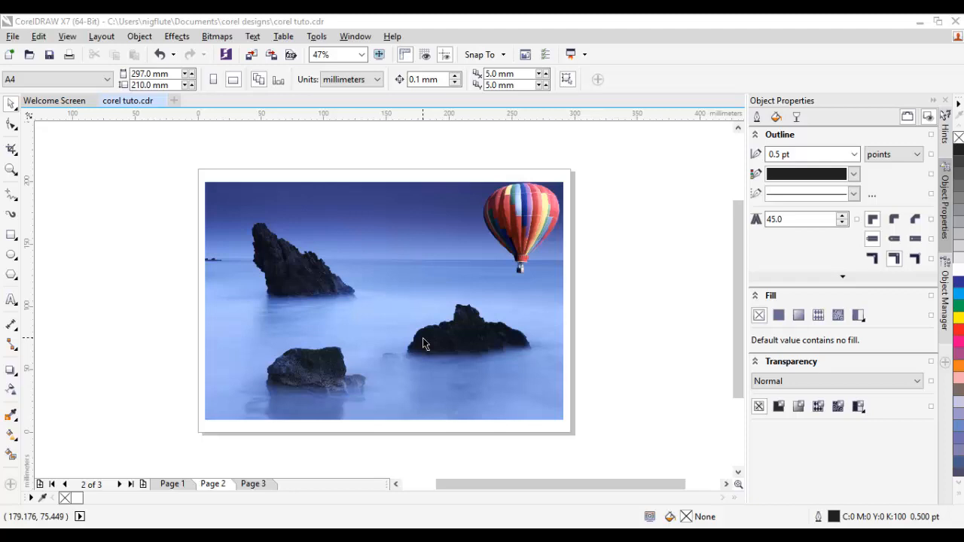
pyautogui.moveTo(391, 297)
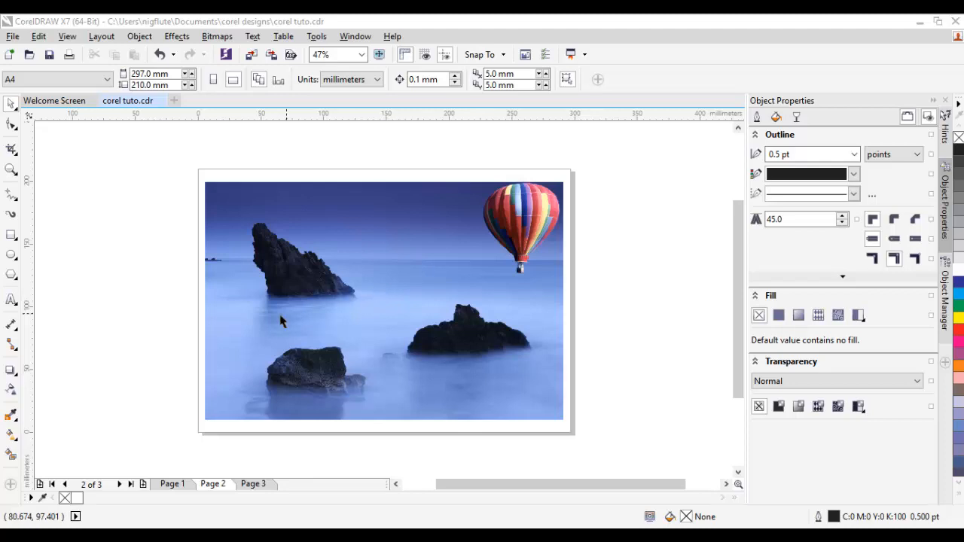
pyautogui.moveTo(392, 250)
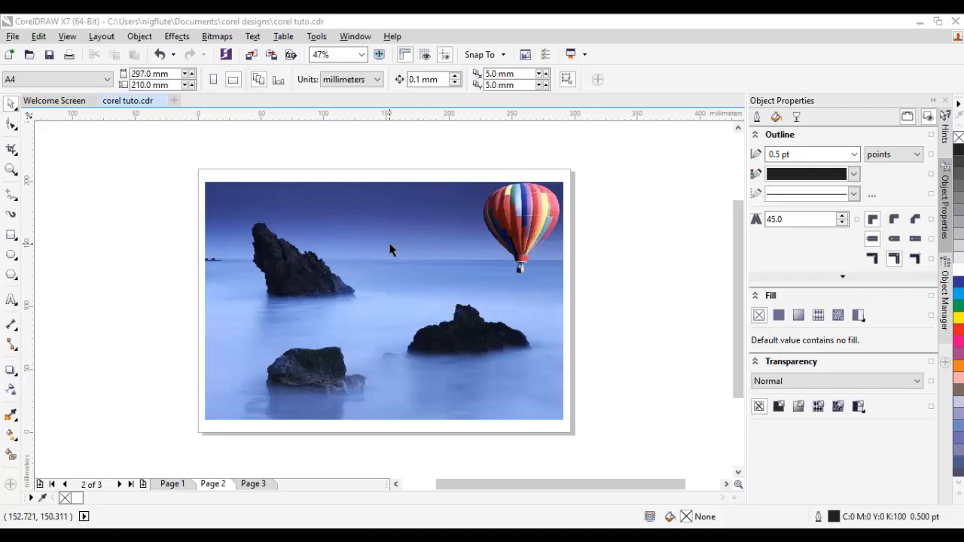
pyautogui.moveTo(449, 303)
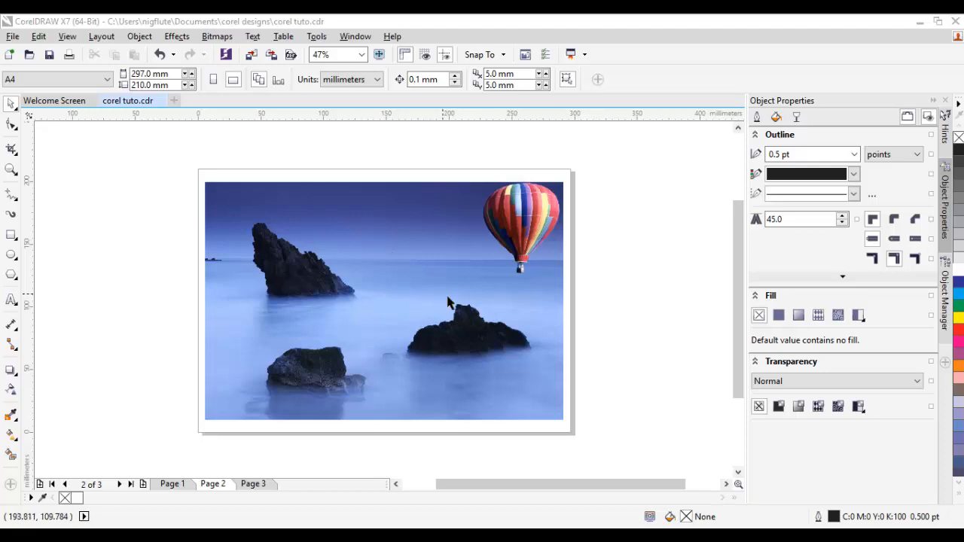
pyautogui.moveTo(389, 307)
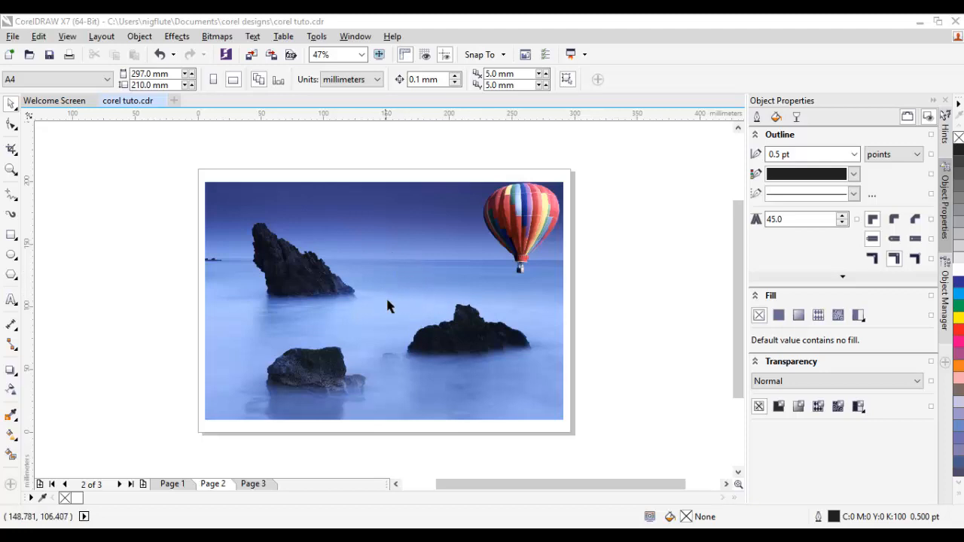
pyautogui.moveTo(389, 306)
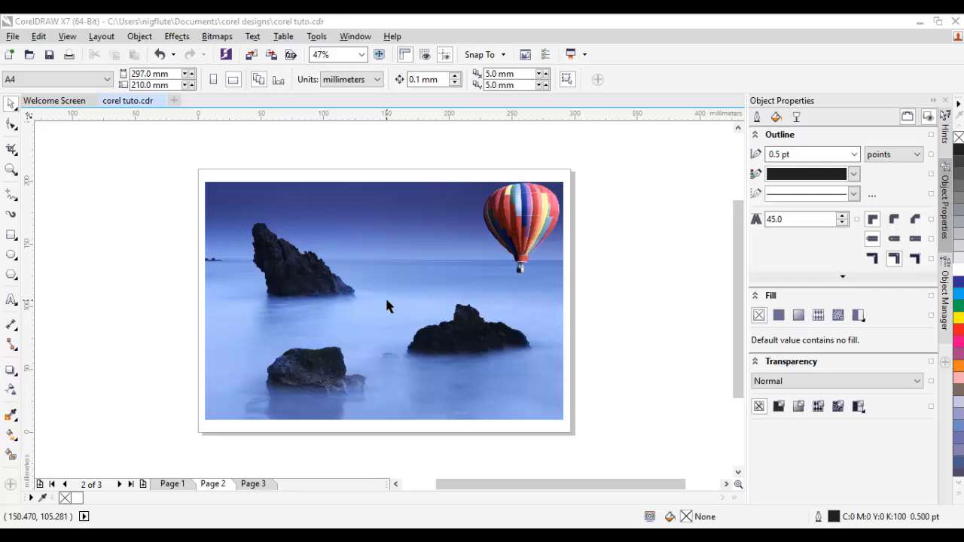
pyautogui.moveTo(341, 311)
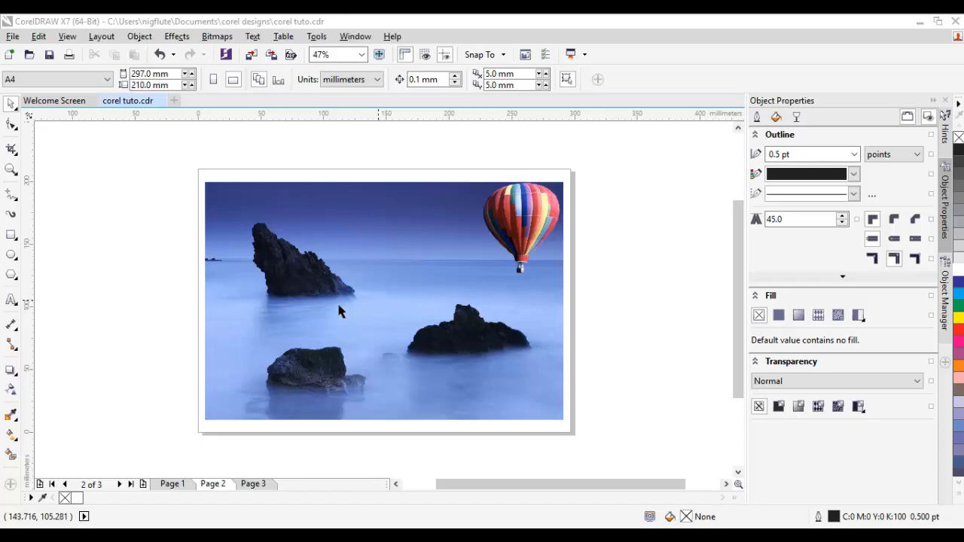
pyautogui.moveTo(422, 262)
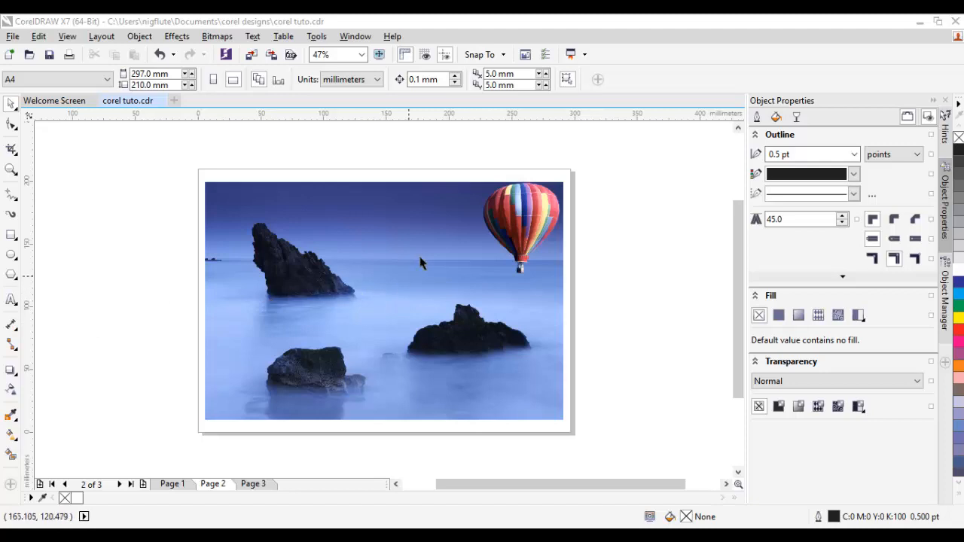
pyautogui.moveTo(10, 298)
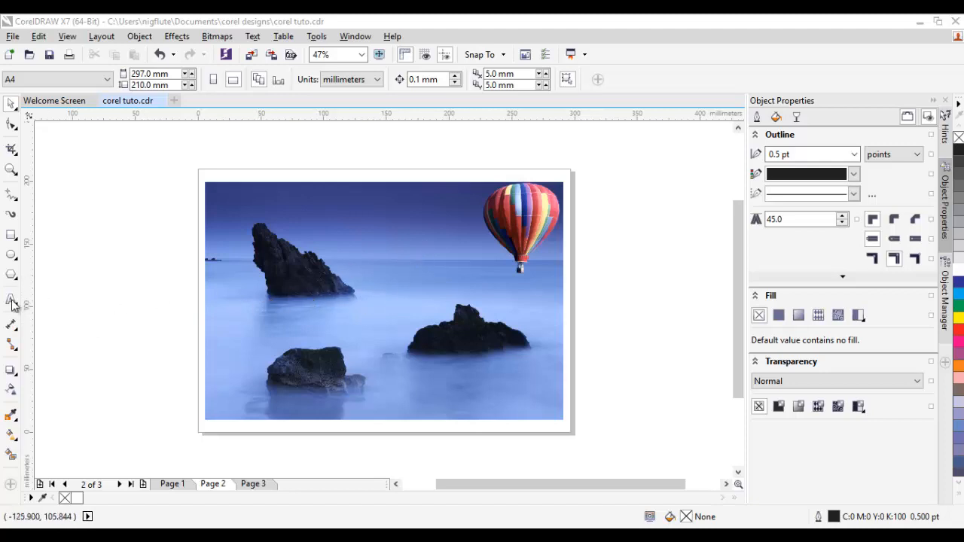
# Create bold 'XYZ Design' Arial text at about 47 pt and move it onto the photo's sky
pyautogui.click(12, 299)
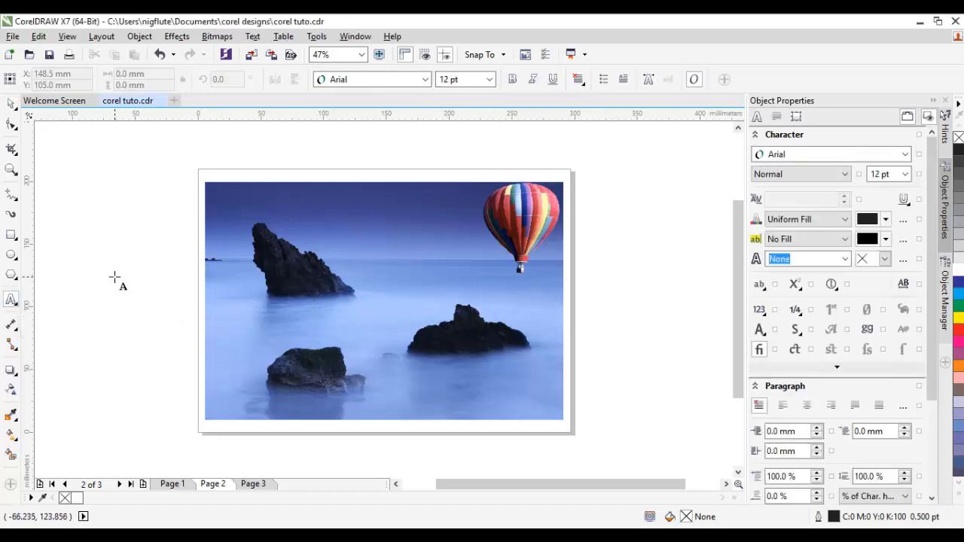
pyautogui.click(116, 277)
pyautogui.write('XYZ De')
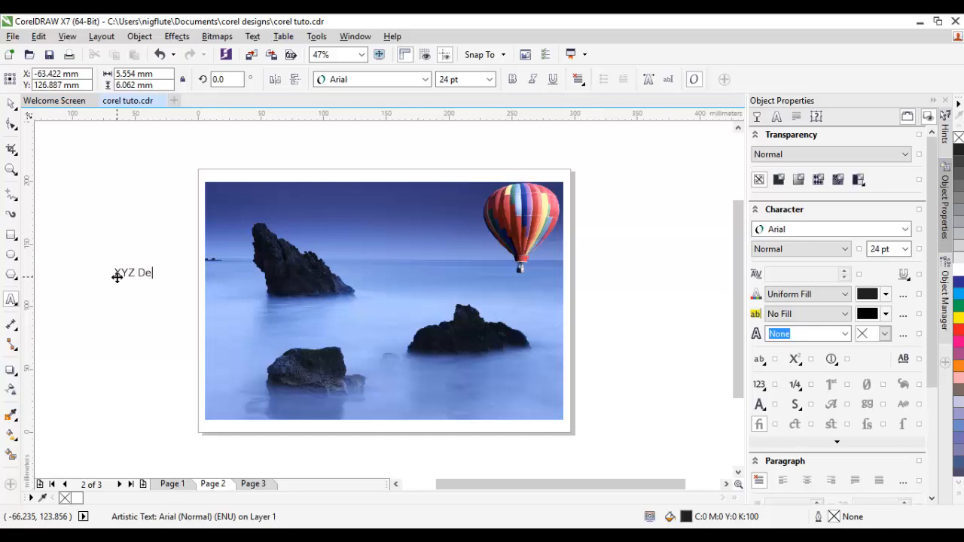
pyautogui.write('sign')
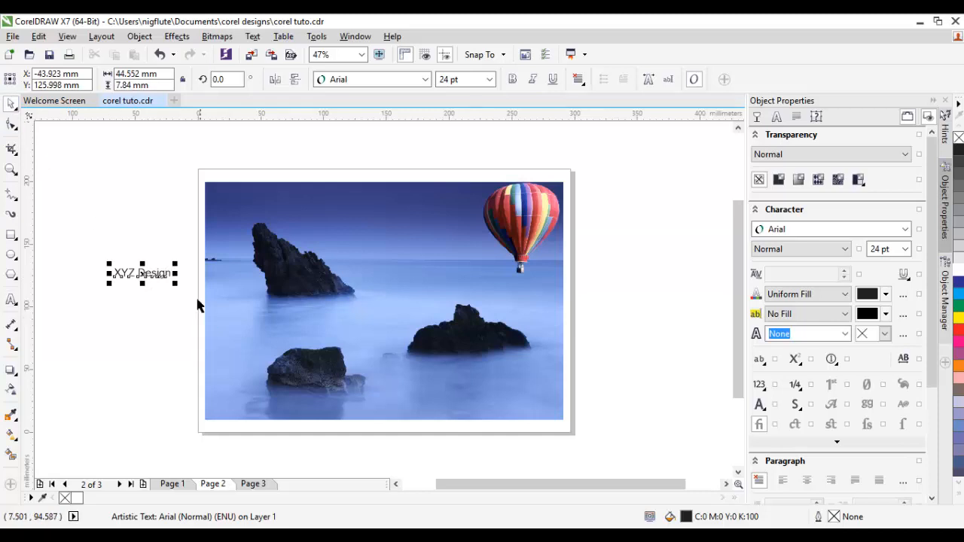
pyautogui.moveTo(186, 270)
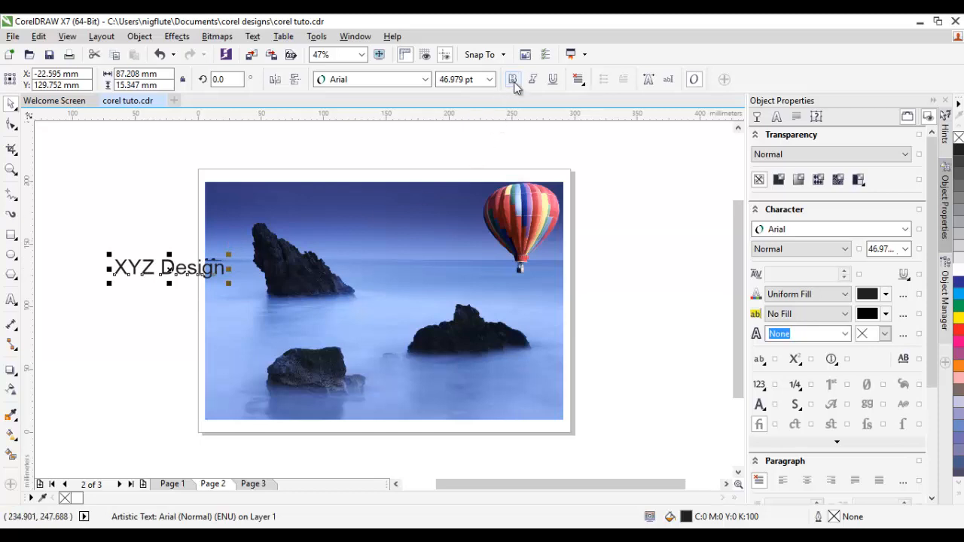
pyautogui.click(512, 78)
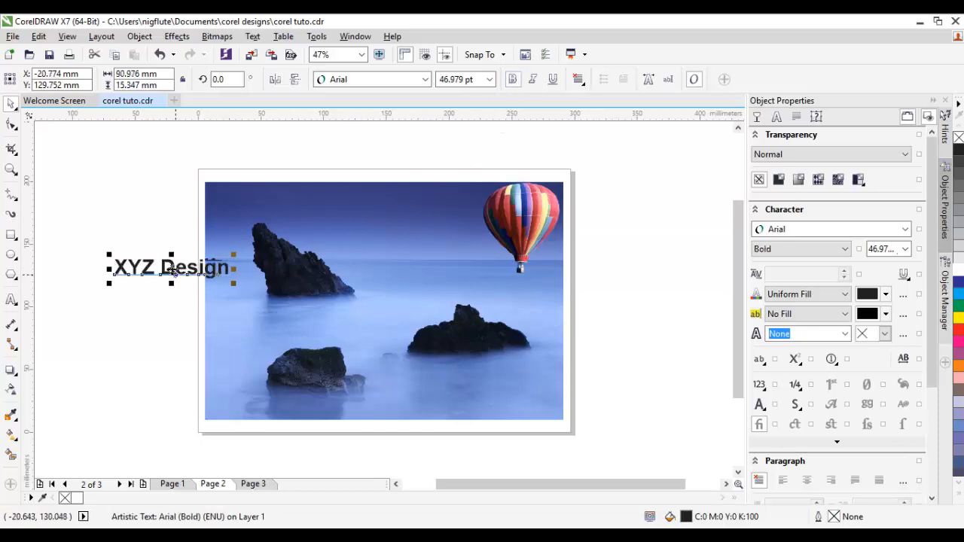
pyautogui.moveTo(172, 268); pyautogui.dragTo(389, 220)
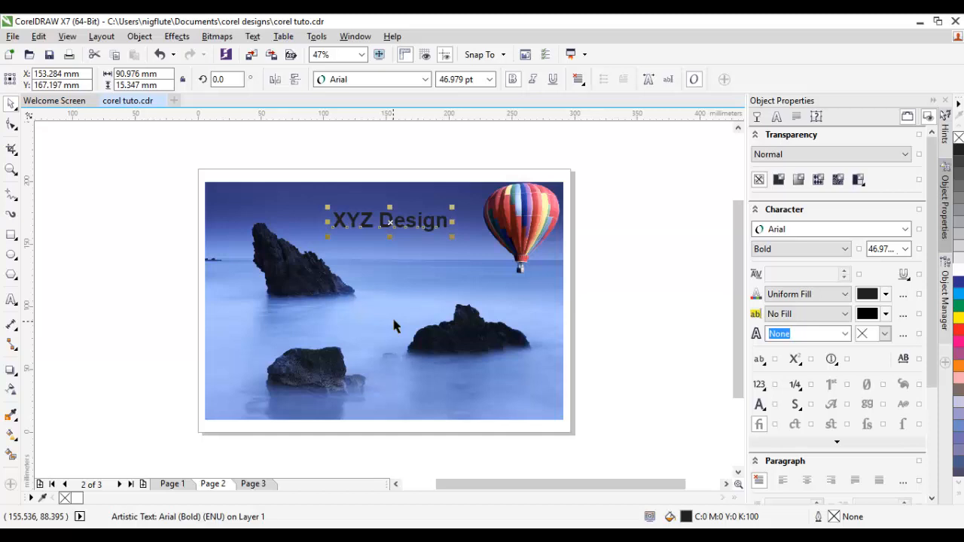
pyautogui.moveTo(950, 294)
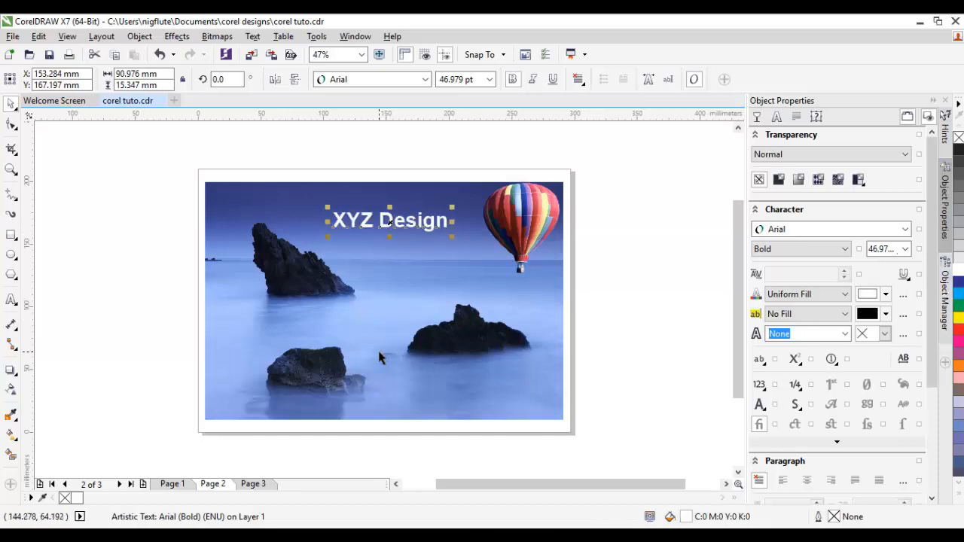
pyautogui.moveTo(12, 389)
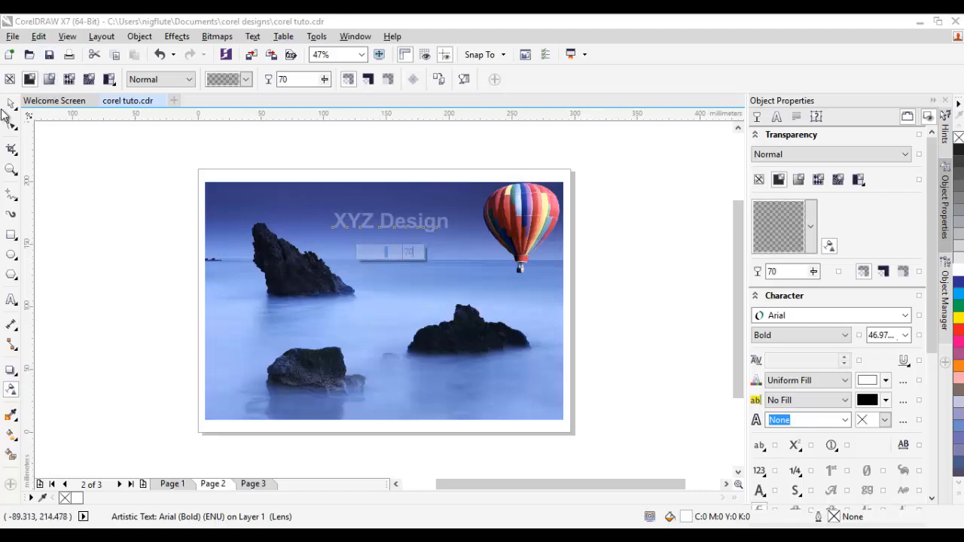
# Right-drag the selected watermark down over the lower-left rock, opening the move/copy menu
pyautogui.click(385, 220)
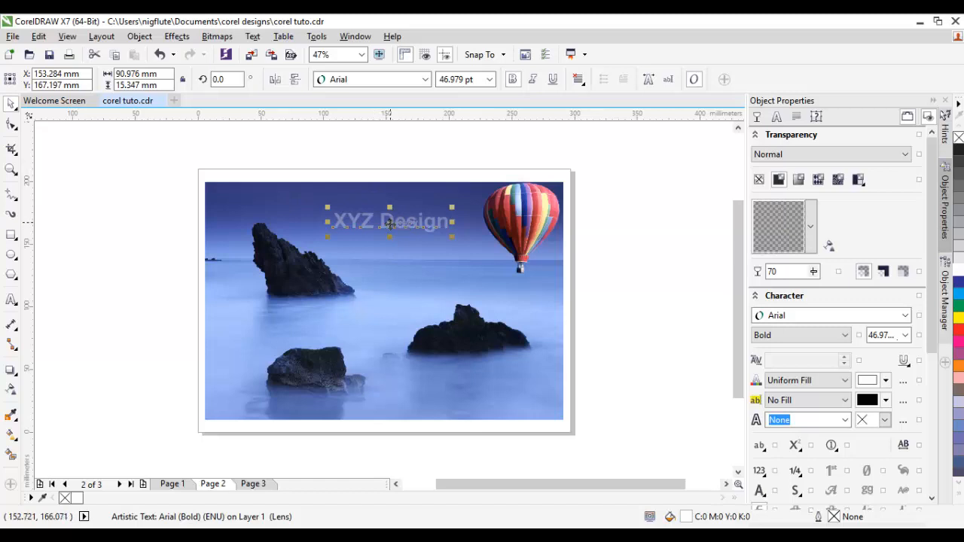
pyautogui.moveTo(388, 220); pyautogui.dragTo(278, 320)
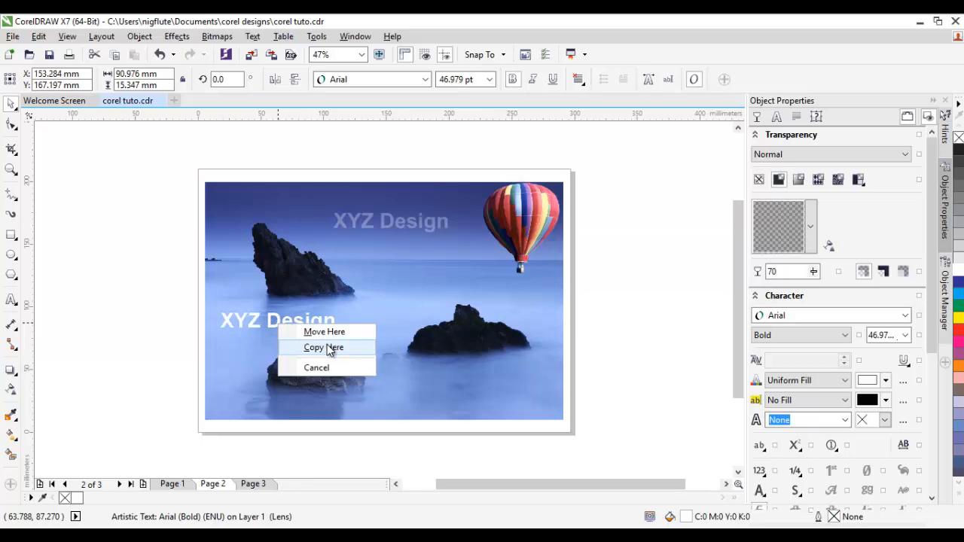
# Copy the watermark onto the lower-left rock, right of the rocks and near the photo bottom
pyautogui.click(323, 347)
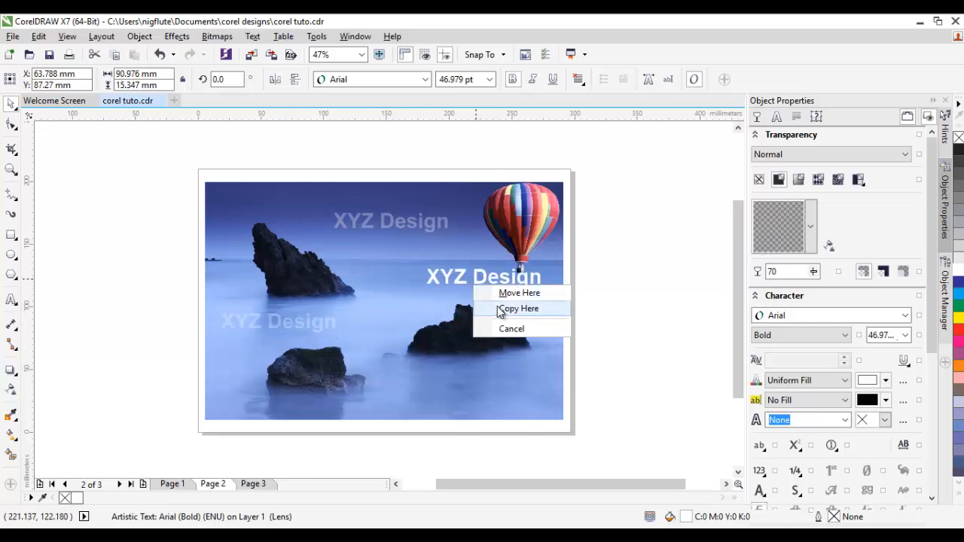
pyautogui.click(519, 308)
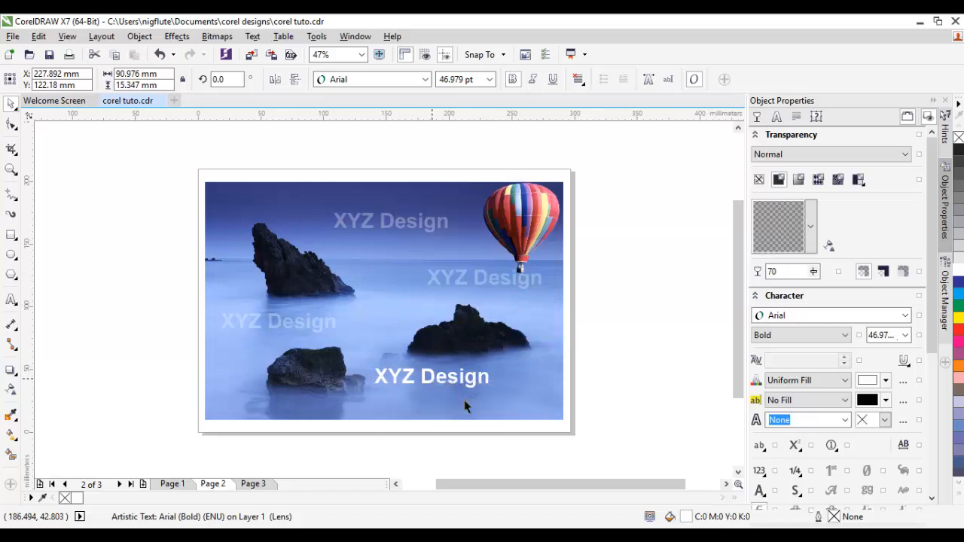
pyautogui.click(431, 376)
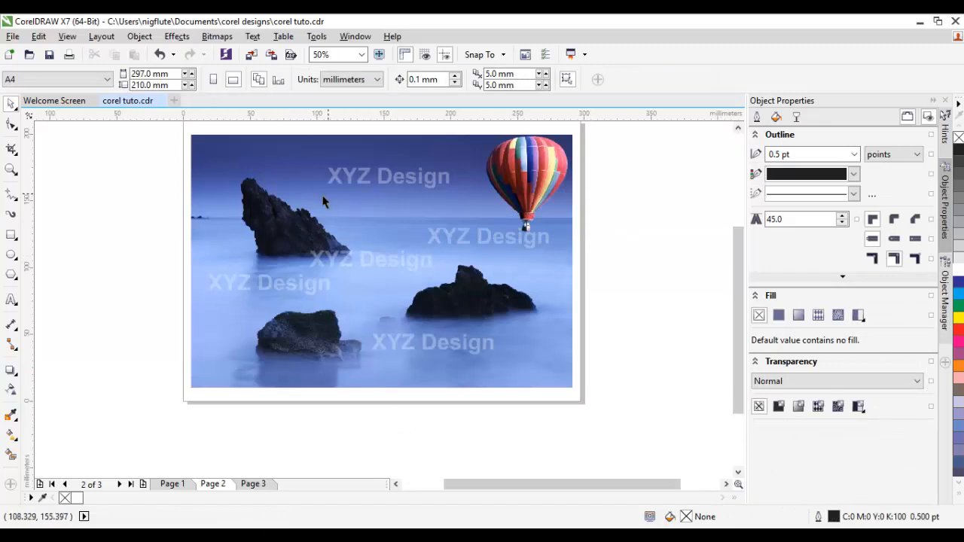
pyautogui.moveTo(536, 253)
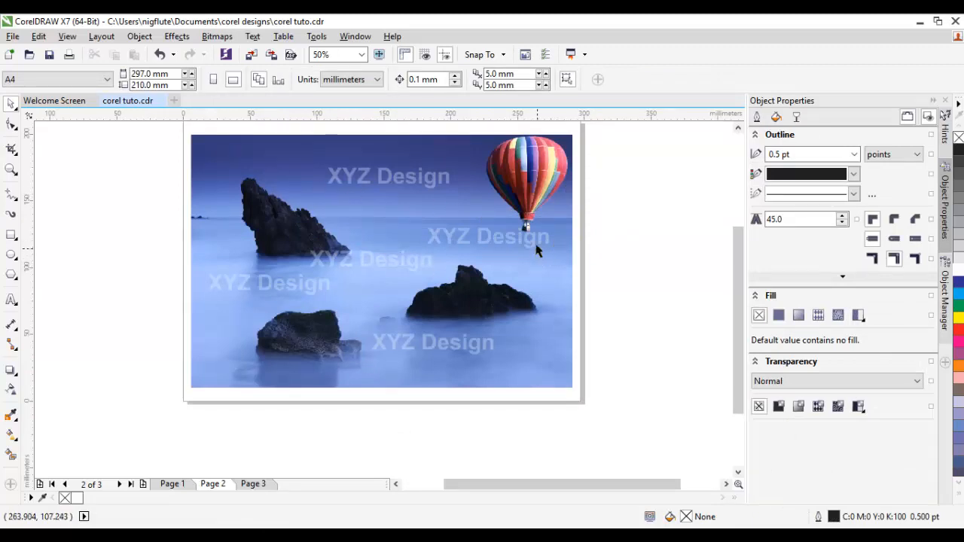
pyautogui.moveTo(386, 227)
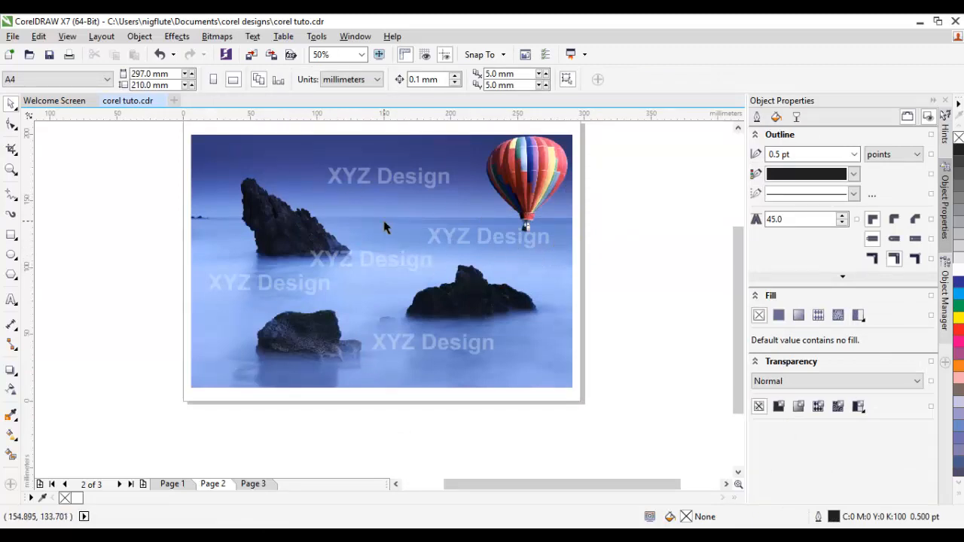
pyautogui.moveTo(500, 205)
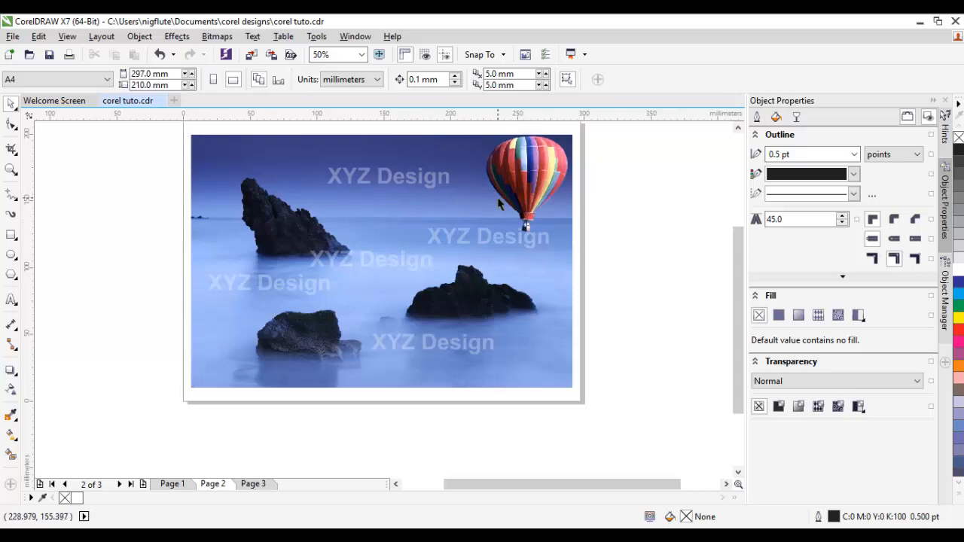
pyautogui.moveTo(520, 270)
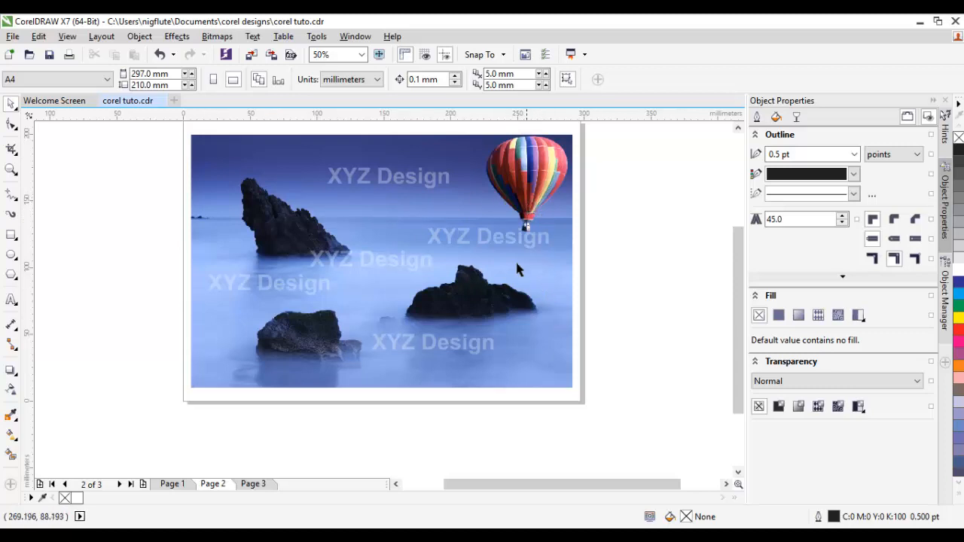
pyautogui.moveTo(325, 284)
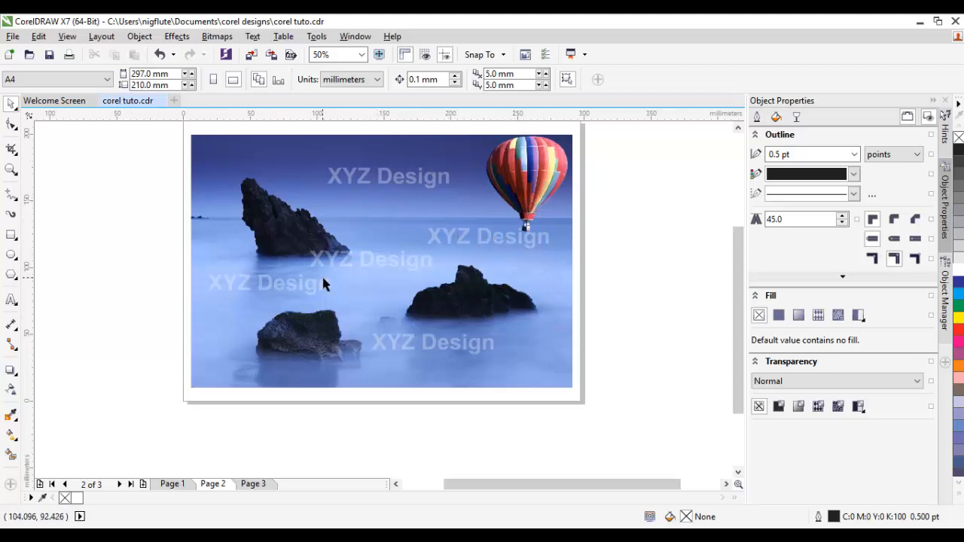
pyautogui.moveTo(397, 367)
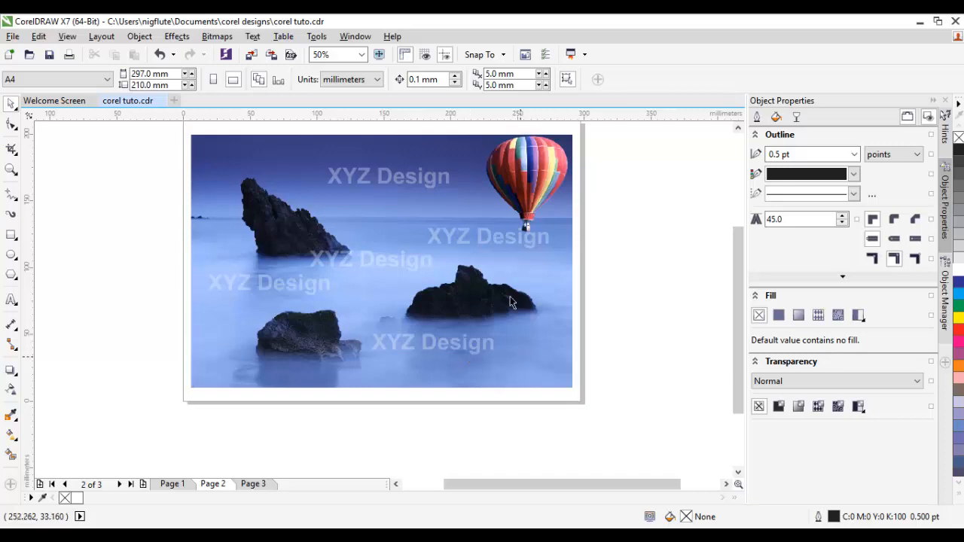
pyautogui.moveTo(328, 233)
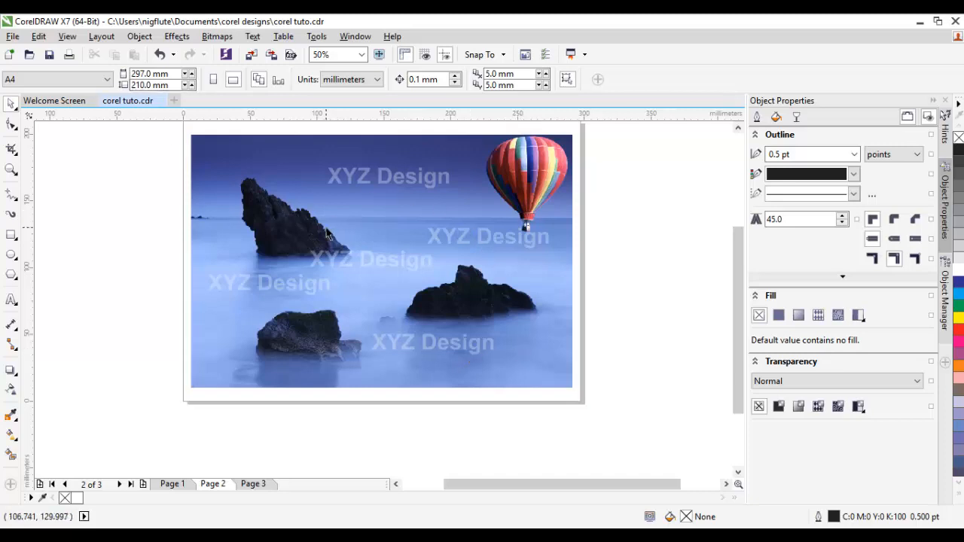